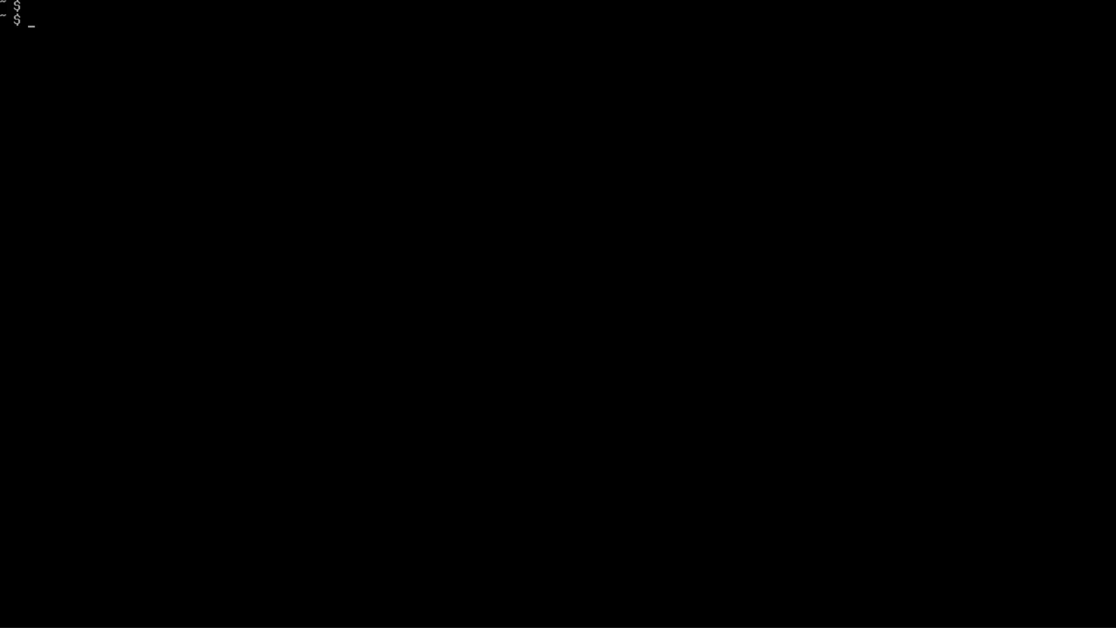
Stage kexec.elf with freeldr.sys as initrd via 'kexec --args-linux --initrd=freeldr.sys -l kexec.elf', then run kexec -e
type("kexec")
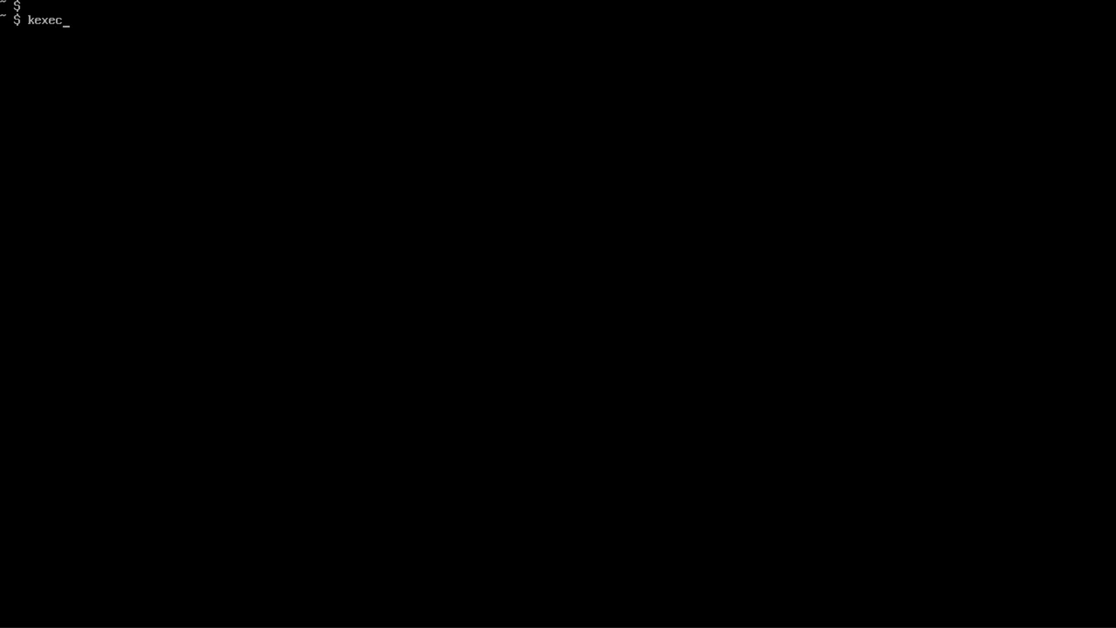
type("--args")
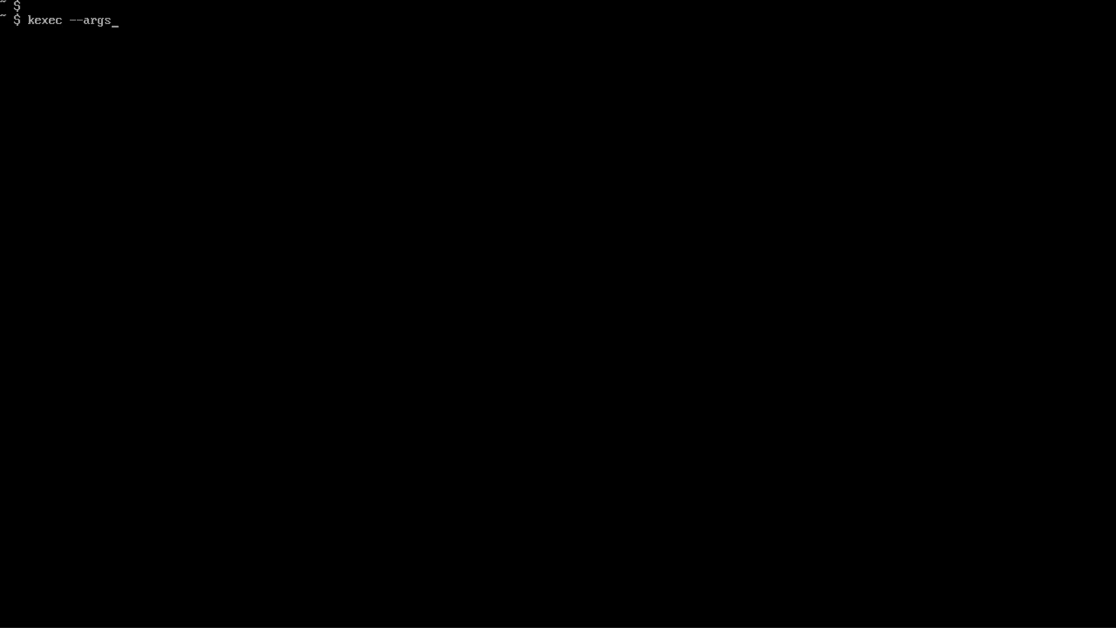
type("-linux")
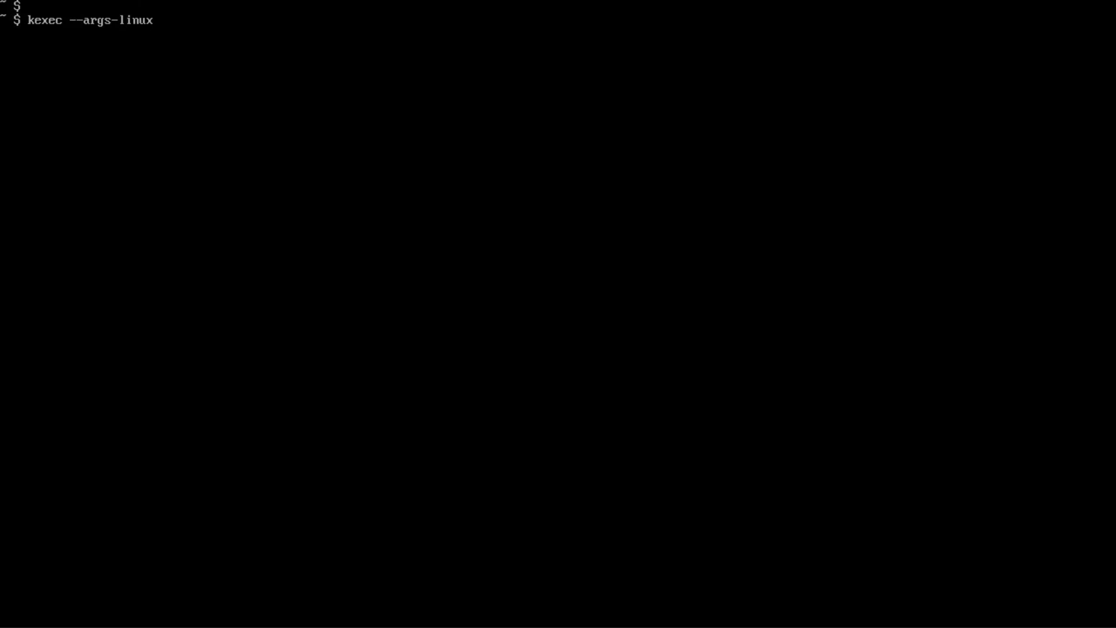
type("--initrd=")
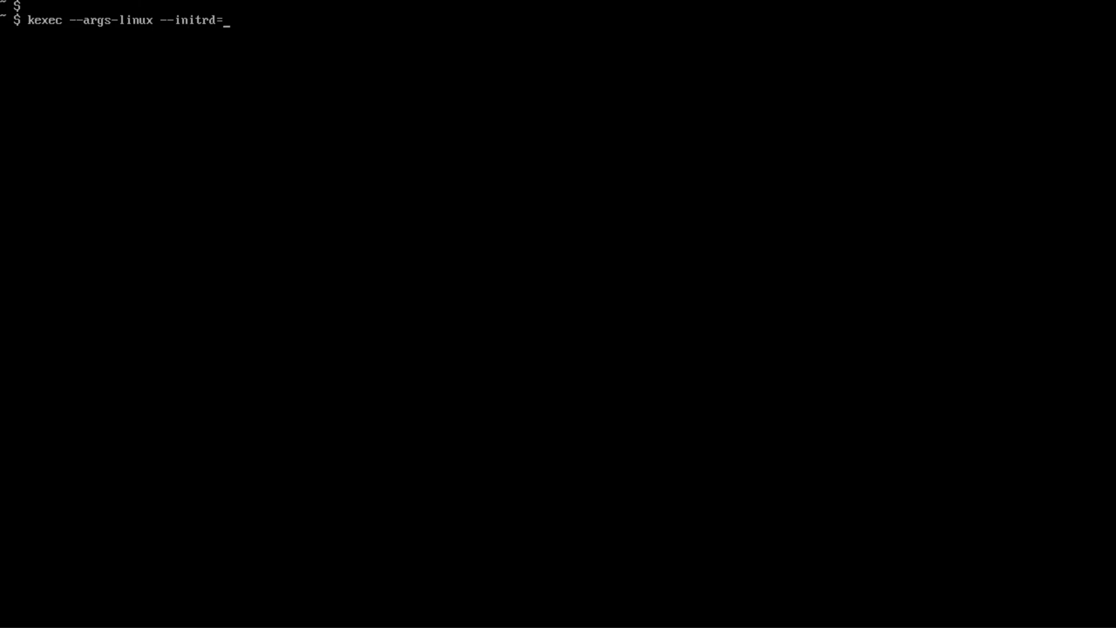
type("freeldr.sys")
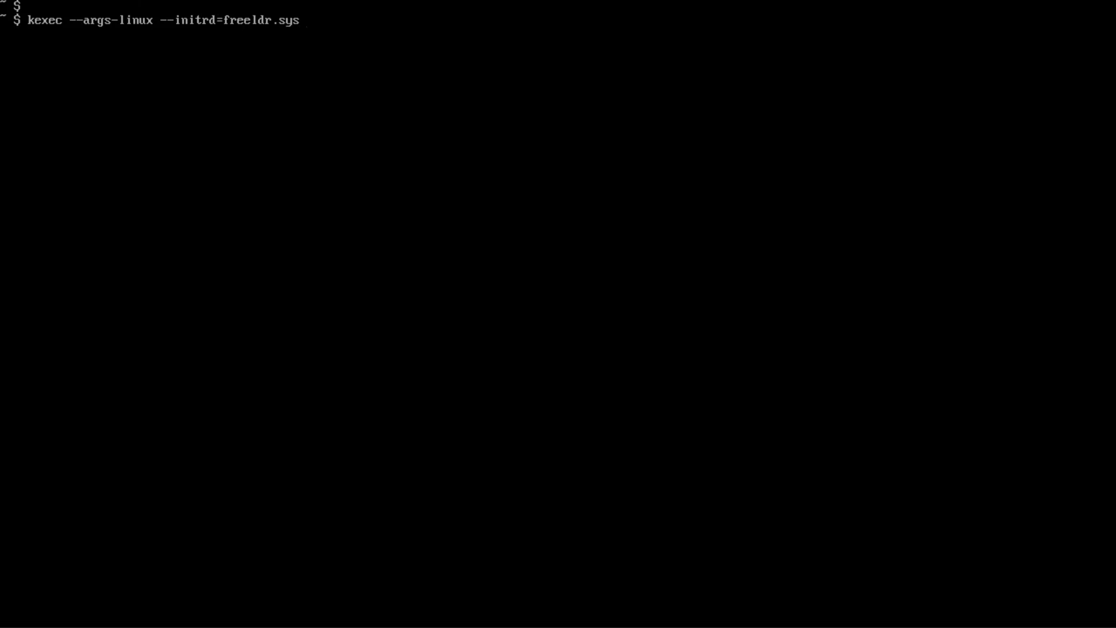
type("-l kexec,")
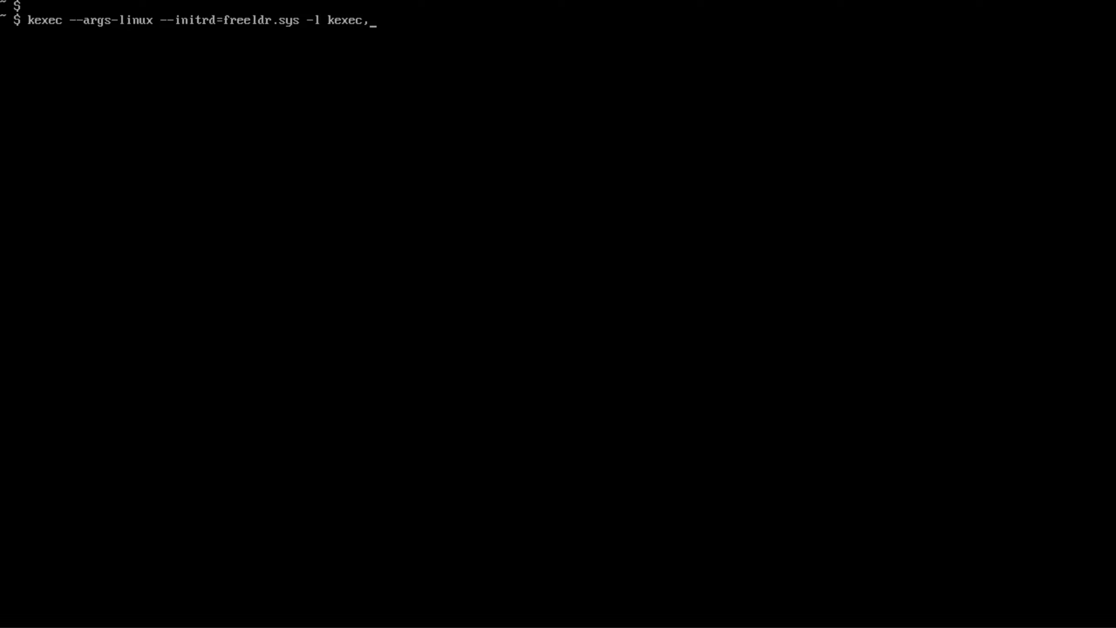
type(".elf")
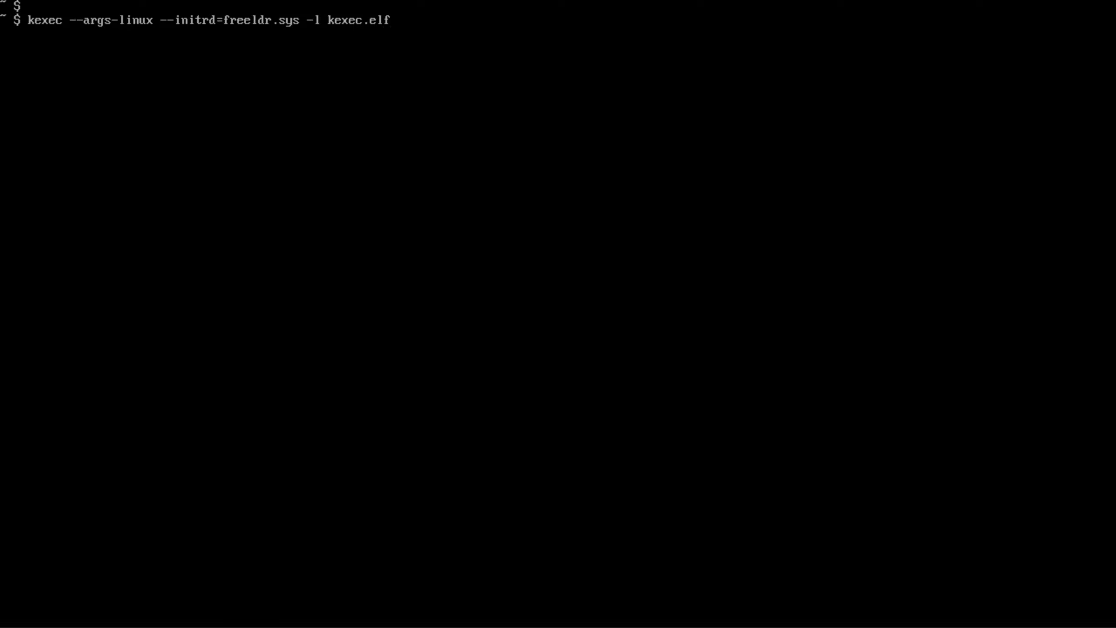
type("kexec -e")
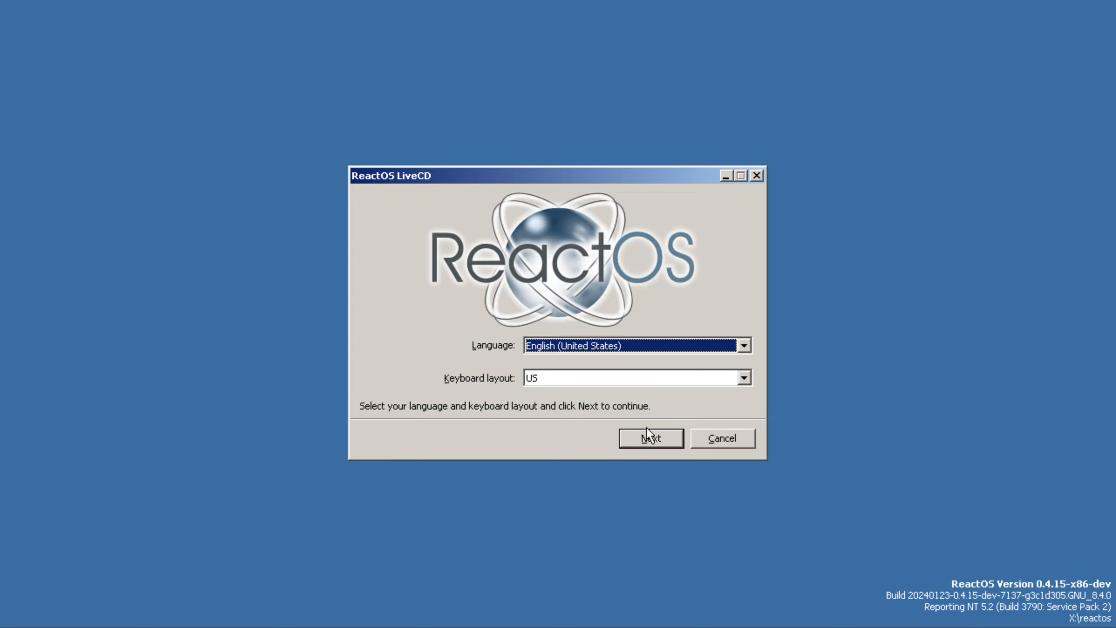
Keep English (United States) and US layout in the ReactOS LiveCD dialog and continue to the desktop
left_click(648, 438)
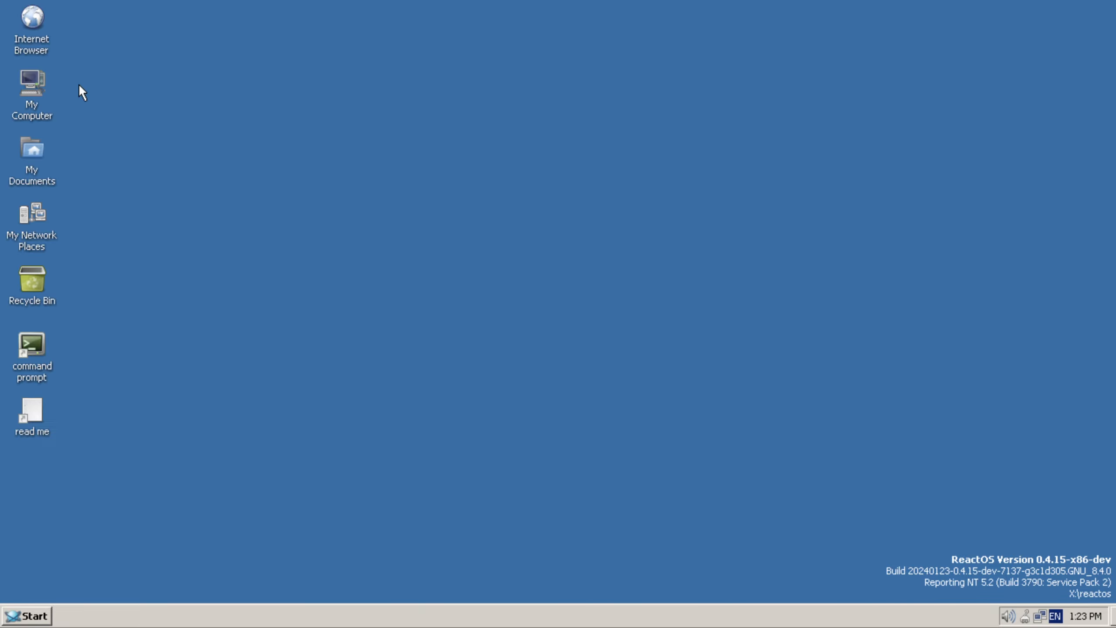